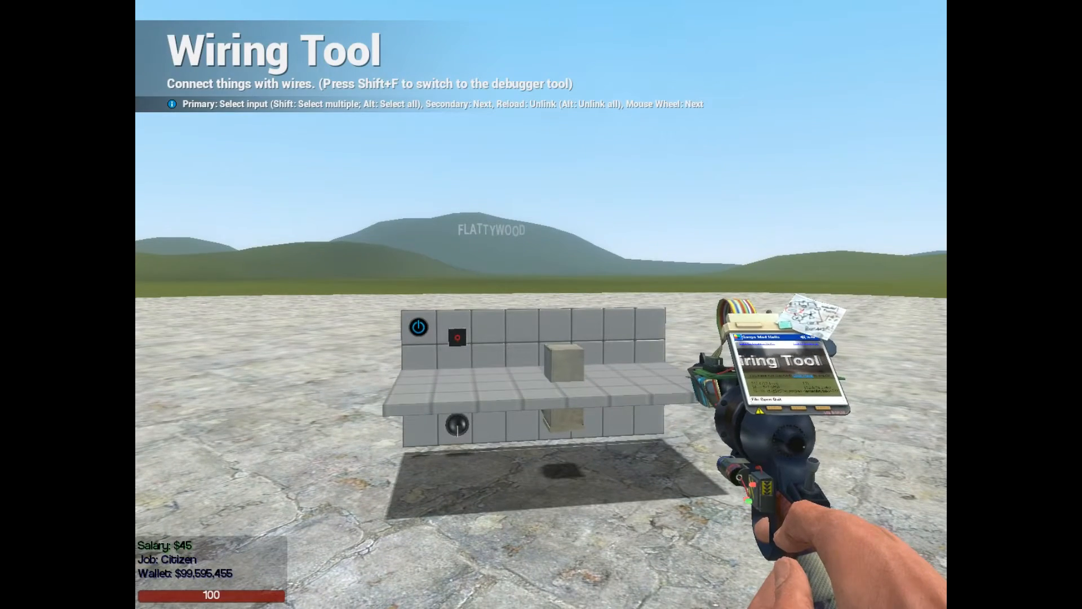
Step: Bring up the tool list to pick the wire Screen tool labelled Price
{"action": "key", "text": "q"}
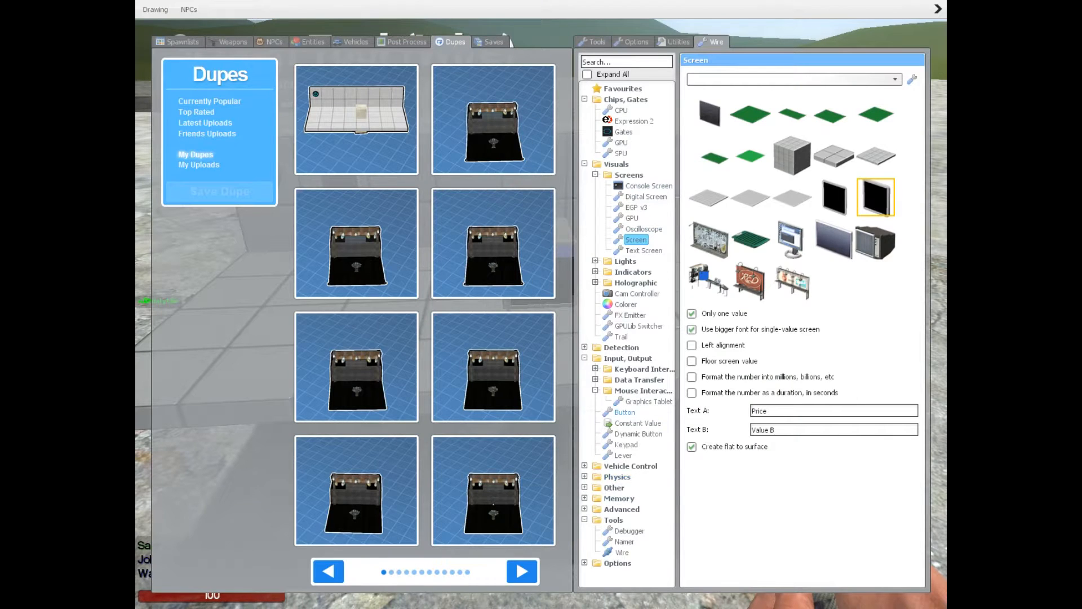
Step: Place the Price screen on the counter, then a wire arrow button beside it
{"action": "left_click", "coordinate": [624, 413]}
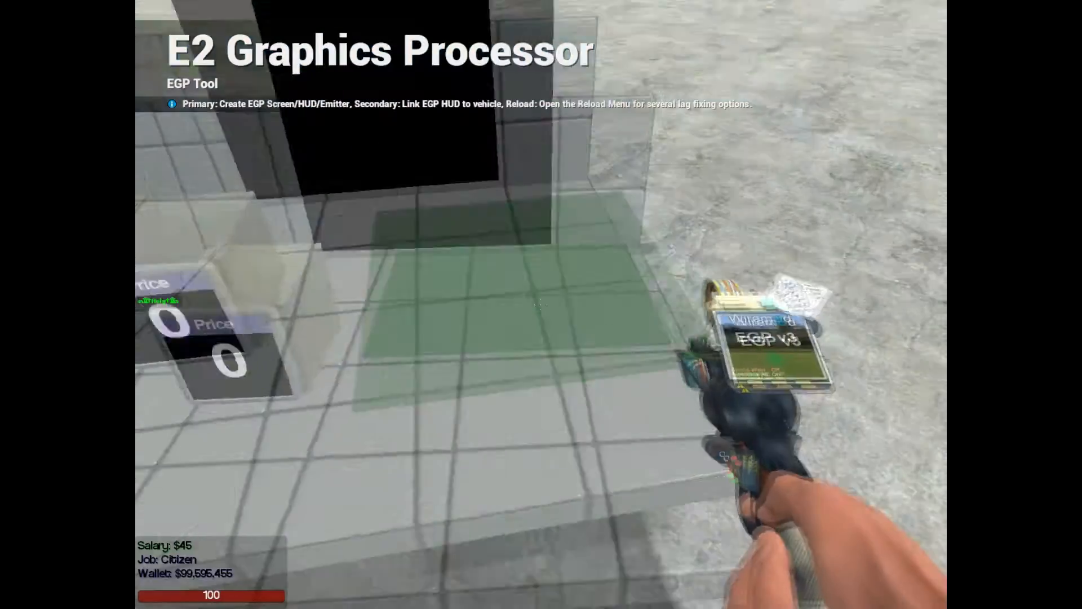
{"action": "key", "text": "q"}
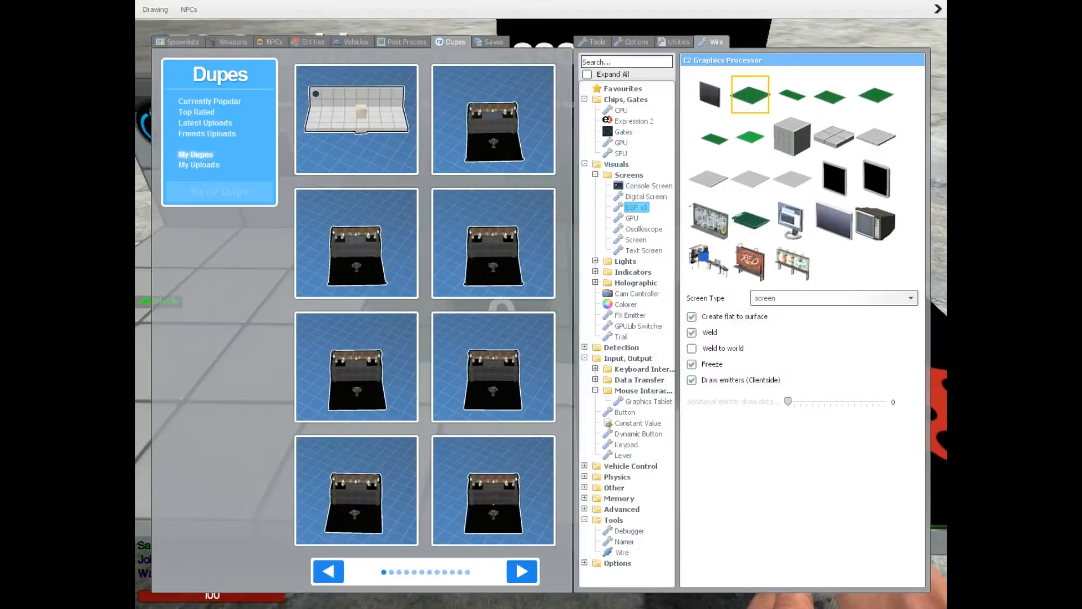
{"action": "left_click", "coordinate": [625, 413]}
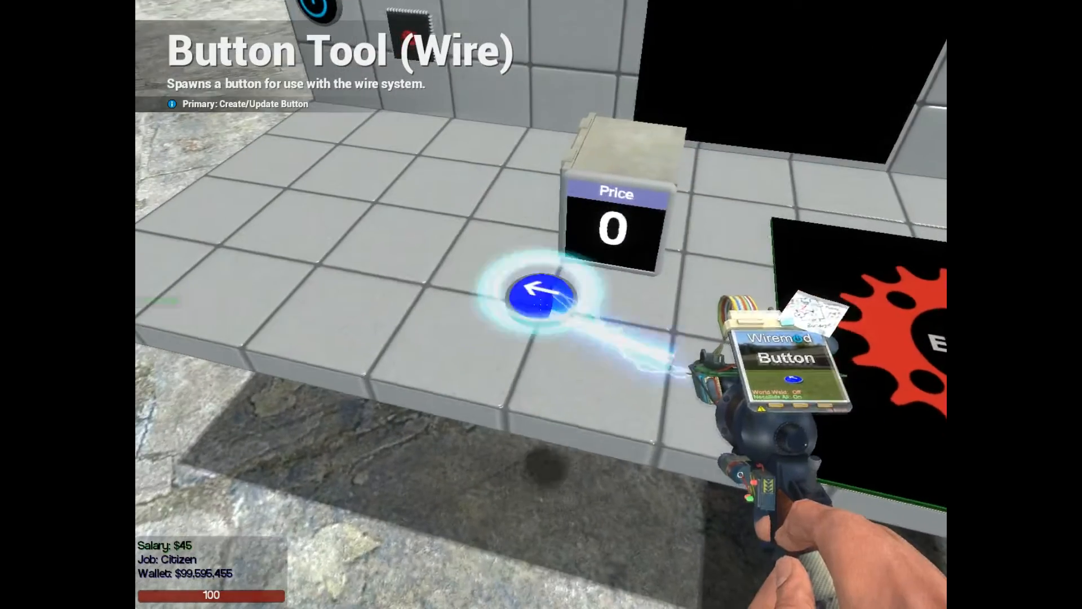
{"action": "key", "text": "q"}
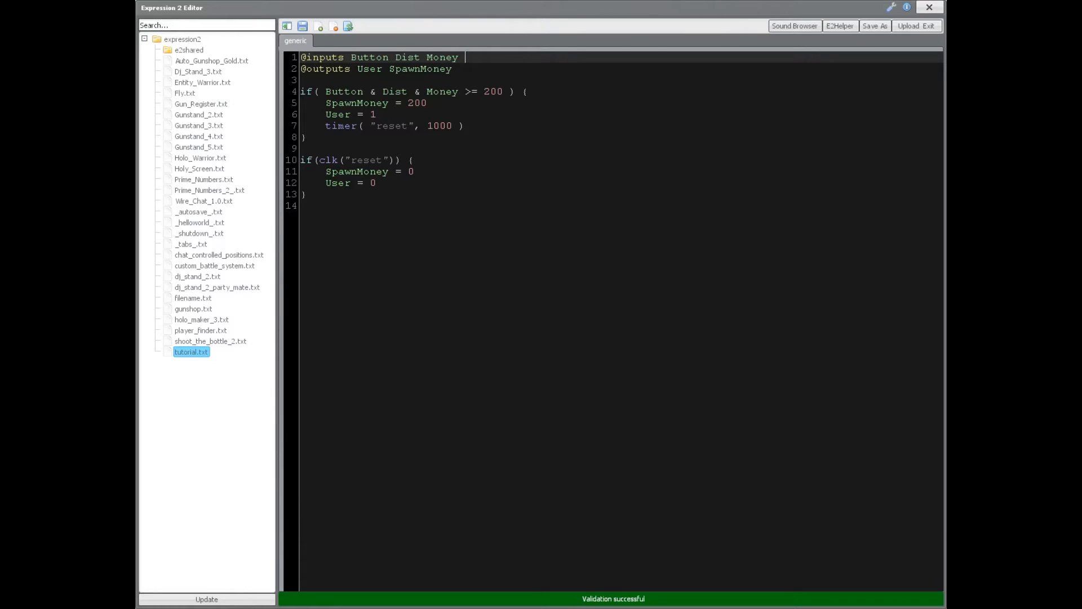
Step: Declare Add and Sub inputs and a Price output, and charge Price instead of 200
{"action": "type", "text": "Add"}
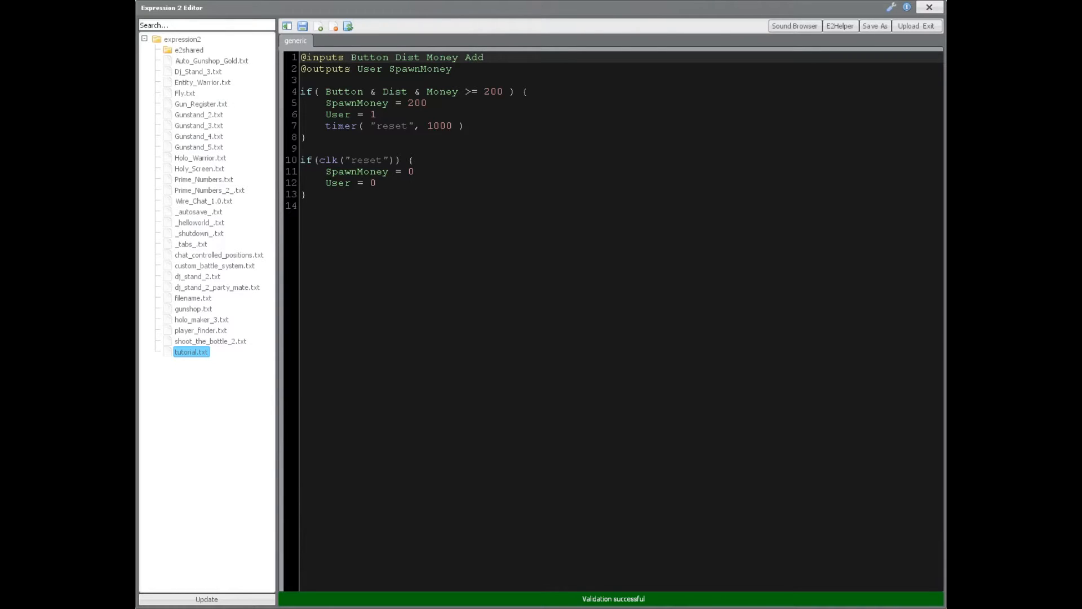
{"action": "type", "text": "Subv"}
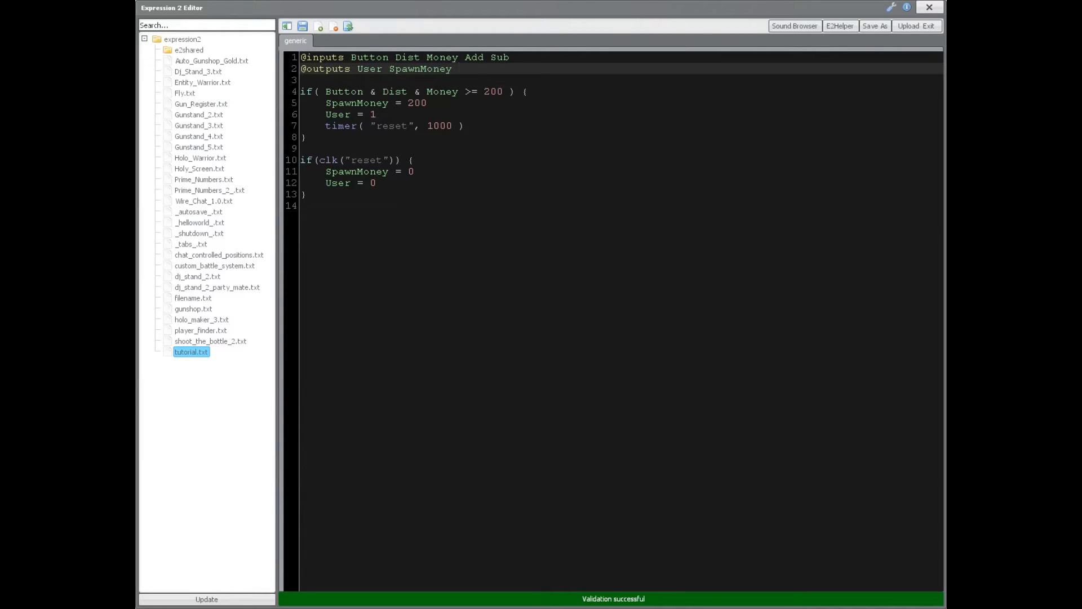
{"action": "type", "text": "Pr"}
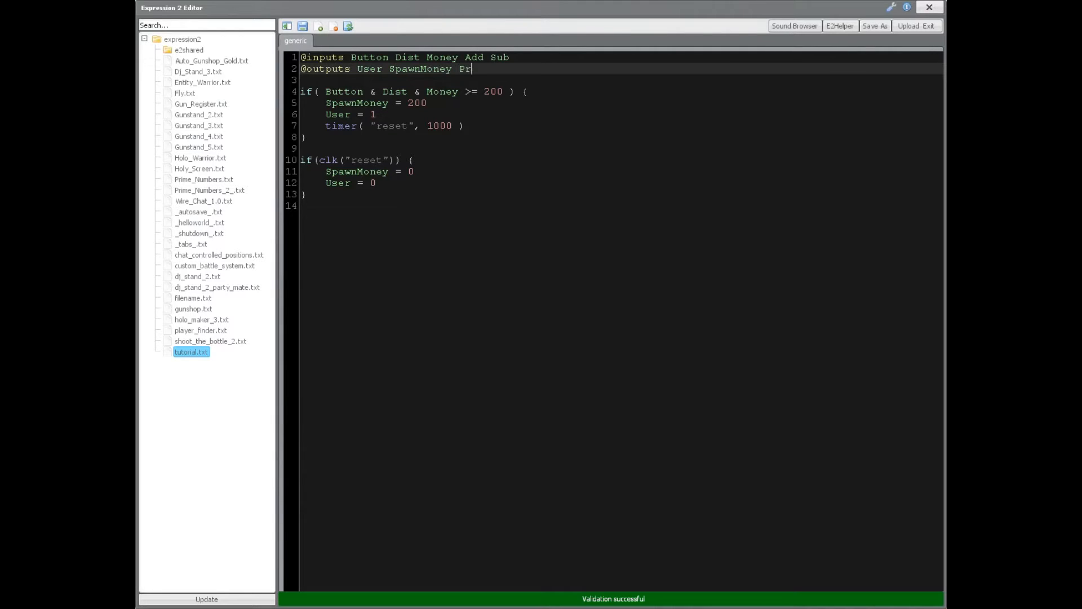
{"action": "type", "text": "ice"}
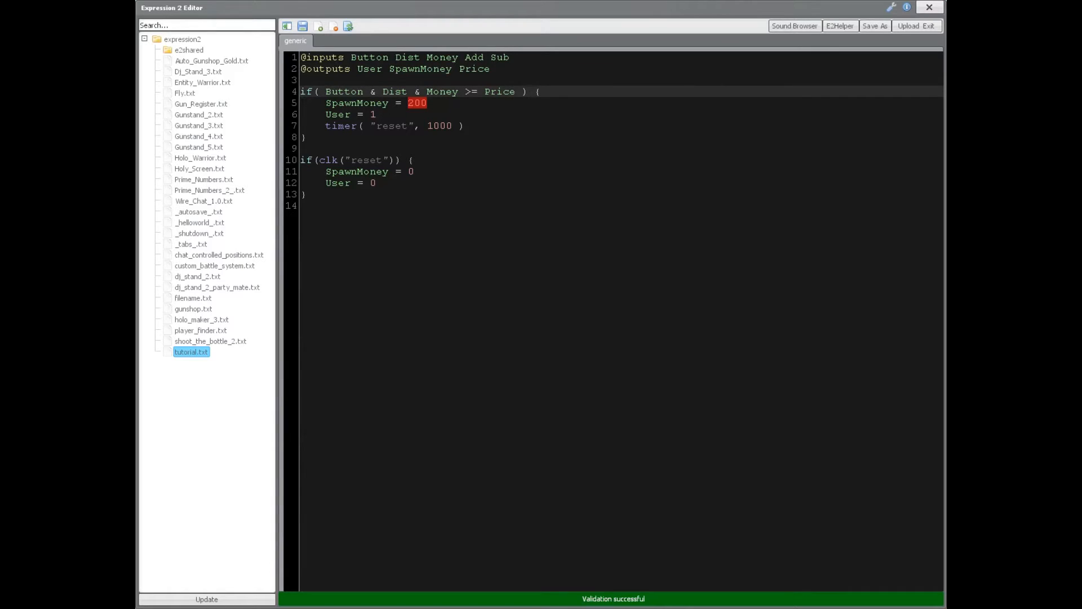
{"action": "type", "text": "Price"}
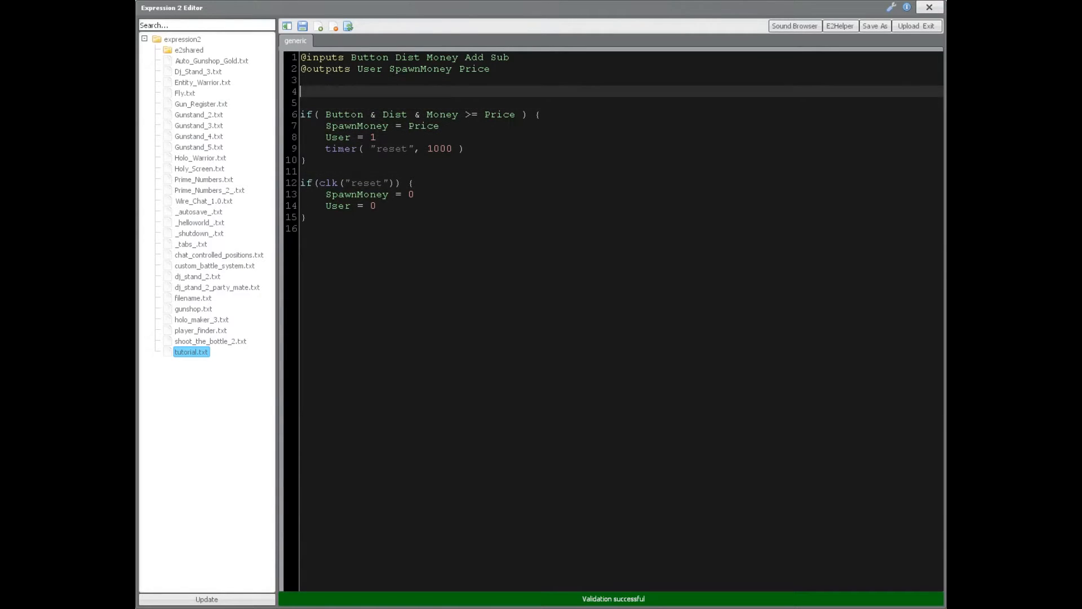
Step: Add an if( first() | duped() ) block that resets Price to 200
{"action": "type", "text": "if( first() | duped() ) {"}
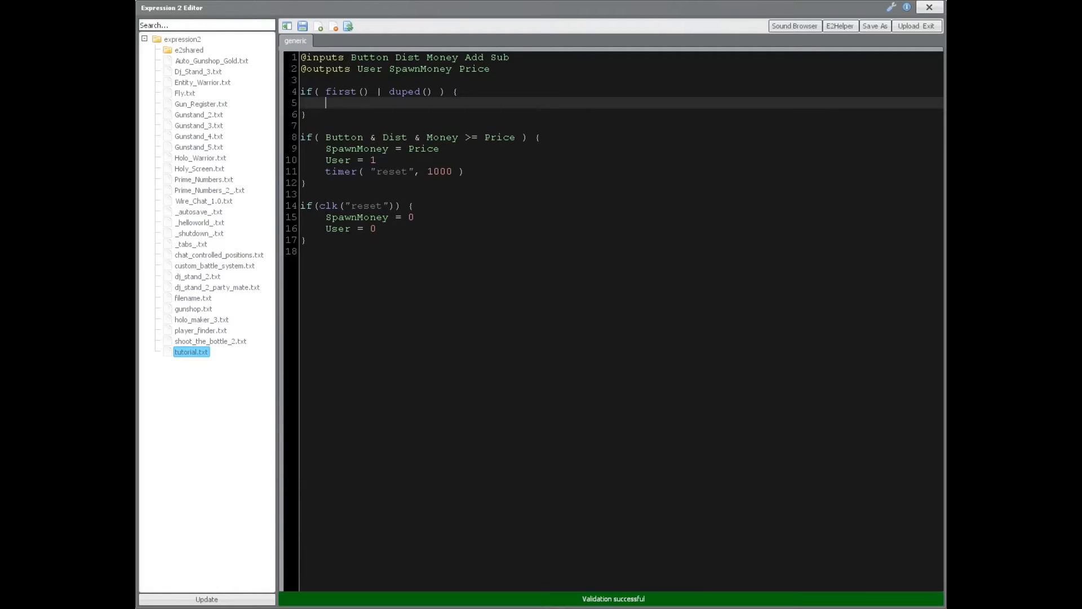
{"action": "type", "text": "Pri"}
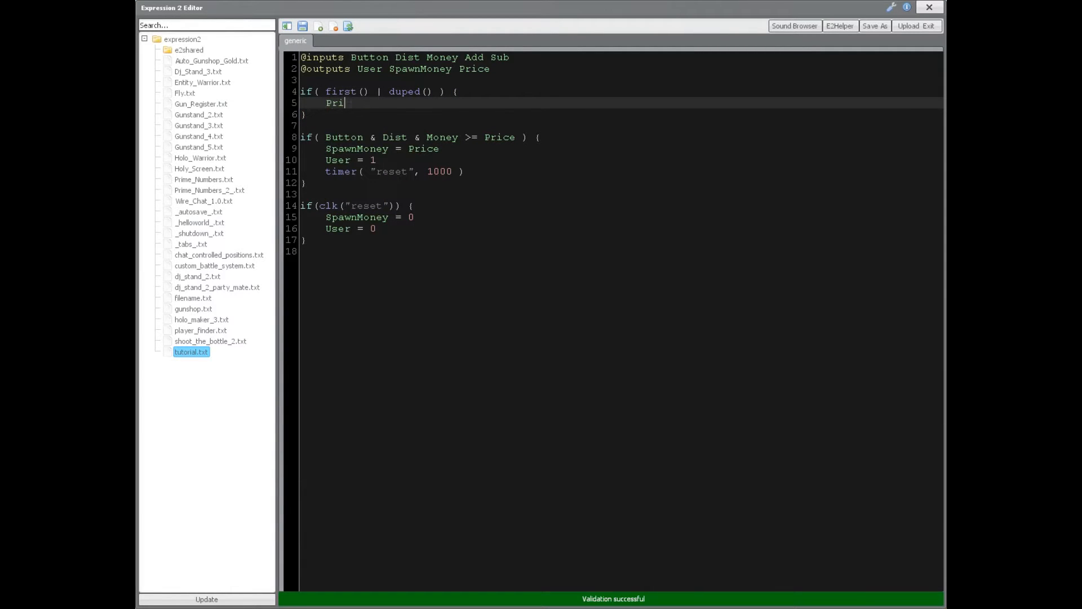
{"action": "type", "text": "ce = 200"}
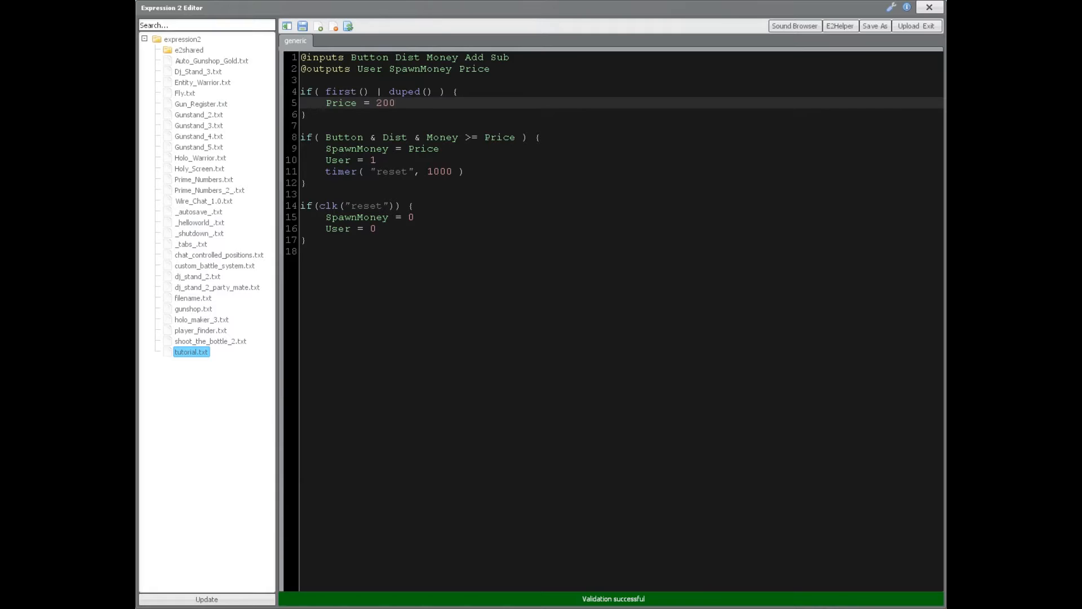
{"action": "left_click", "coordinate": [396, 103]}
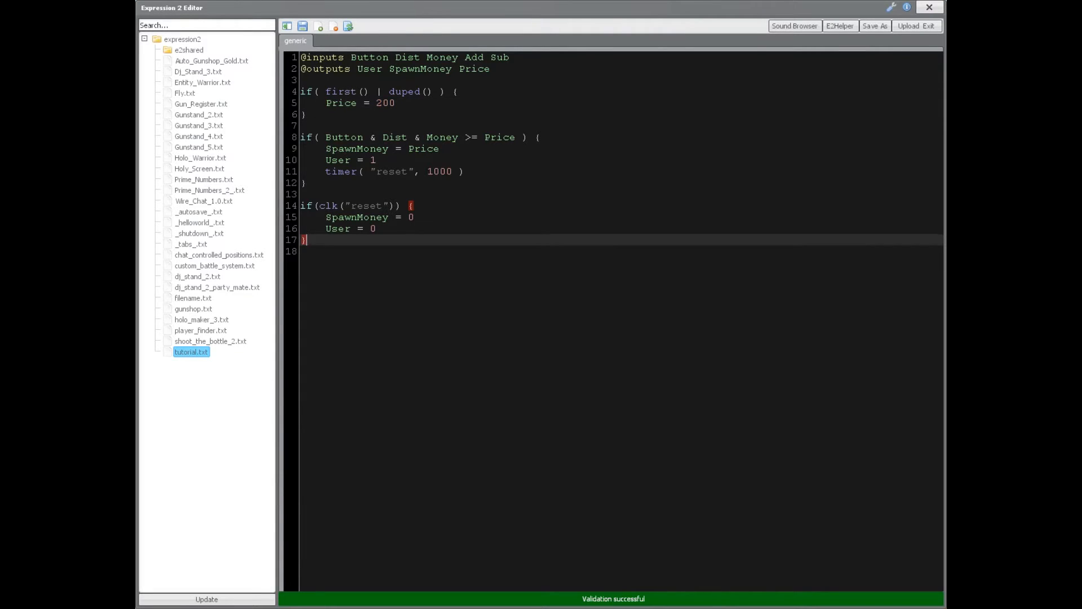
Step: Write if( Add ) { Price = Price + 25 } to raise the price
{"action": "type", "text": "if("}
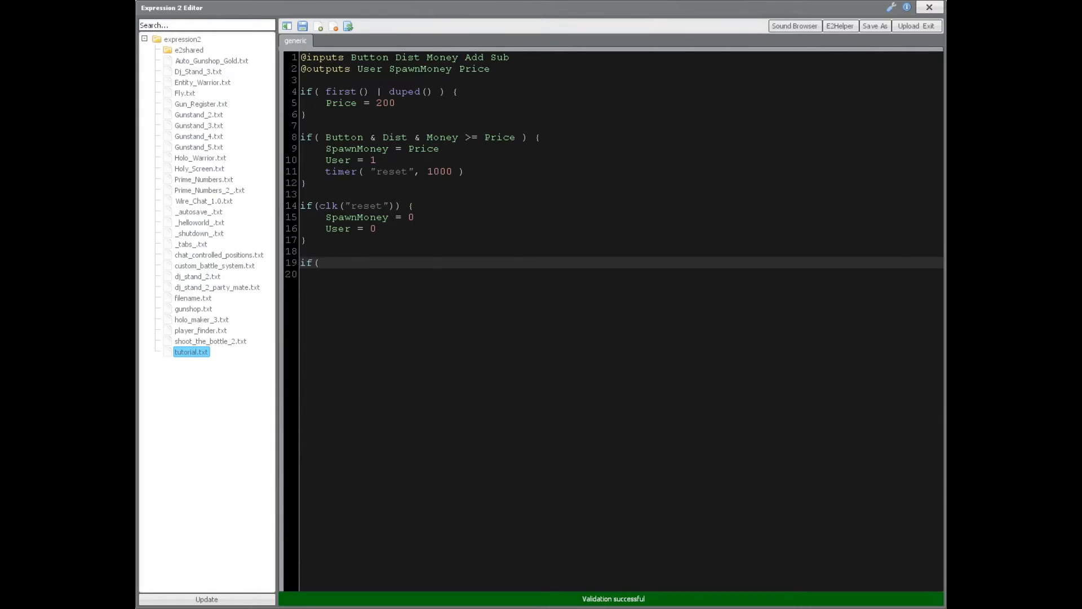
{"action": "type", "text": "Add )"}
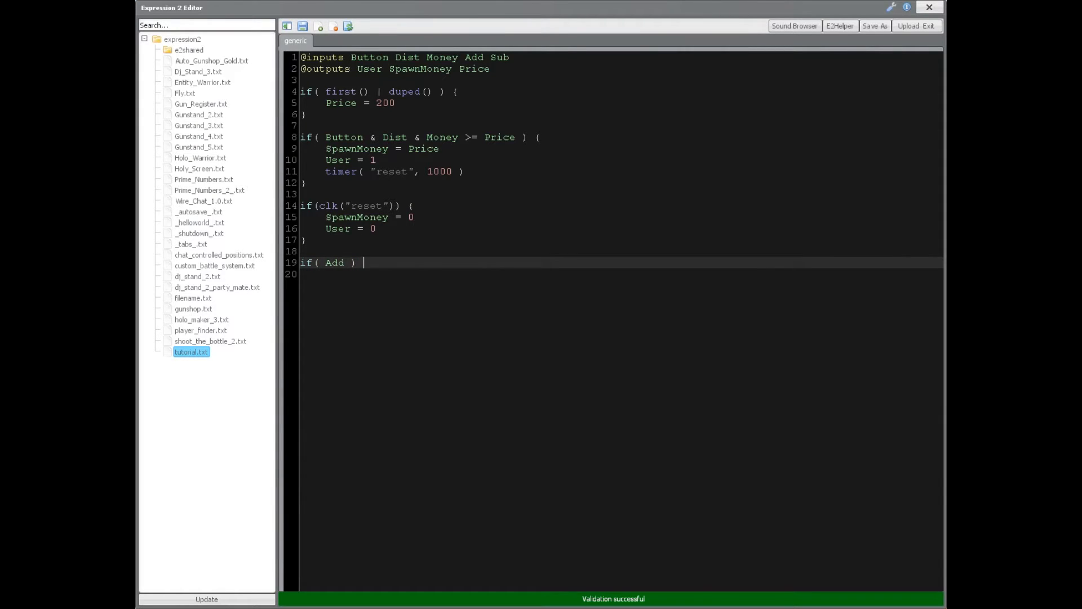
{"action": "type", "text": "{"}
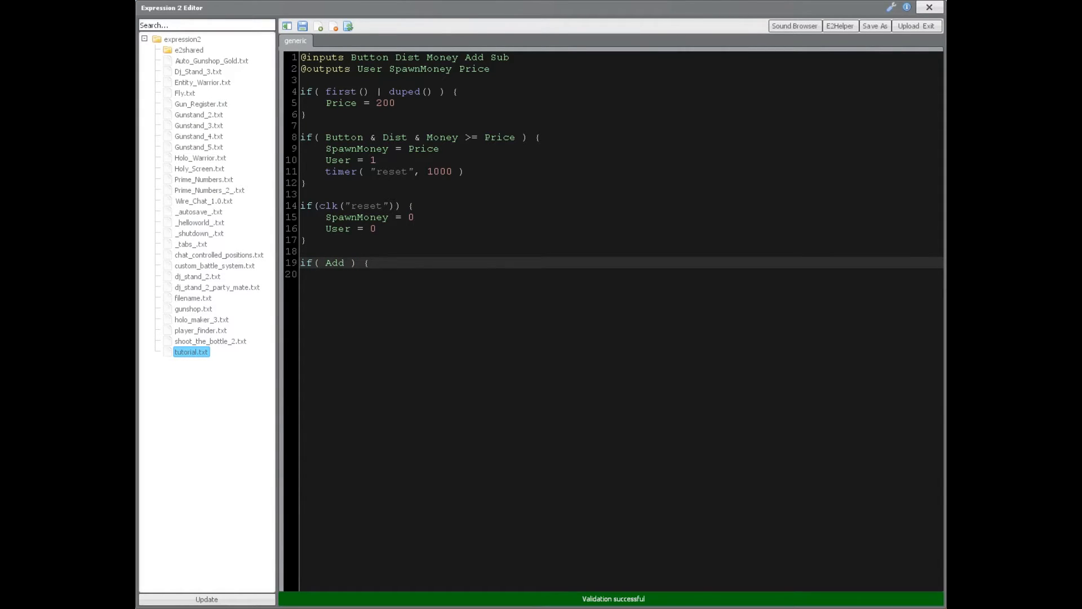
{"action": "type", "text": "Price ="}
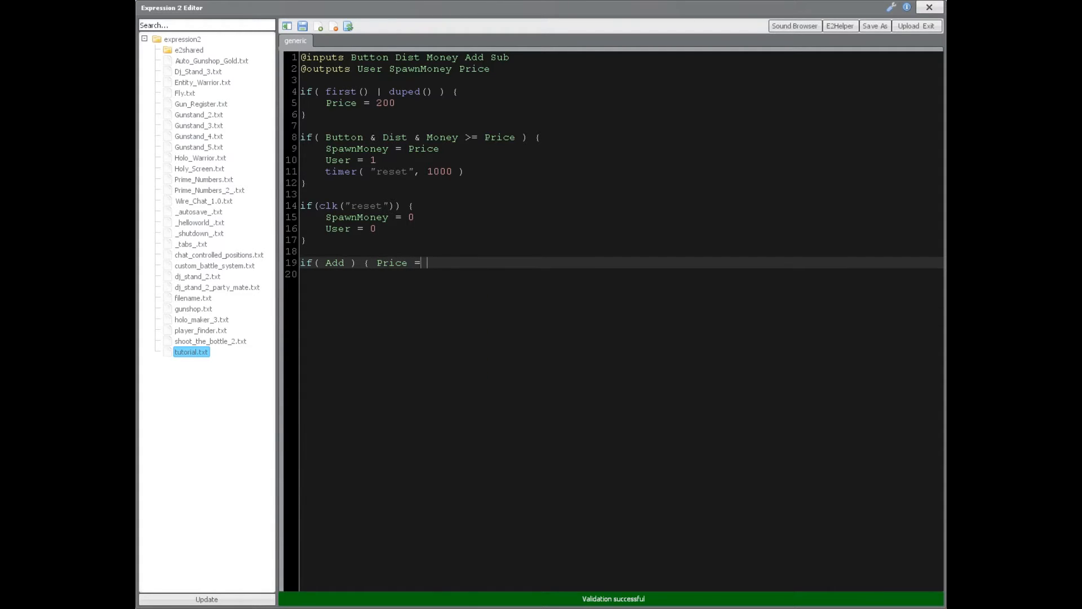
{"action": "type", "text": "Price + 2"}
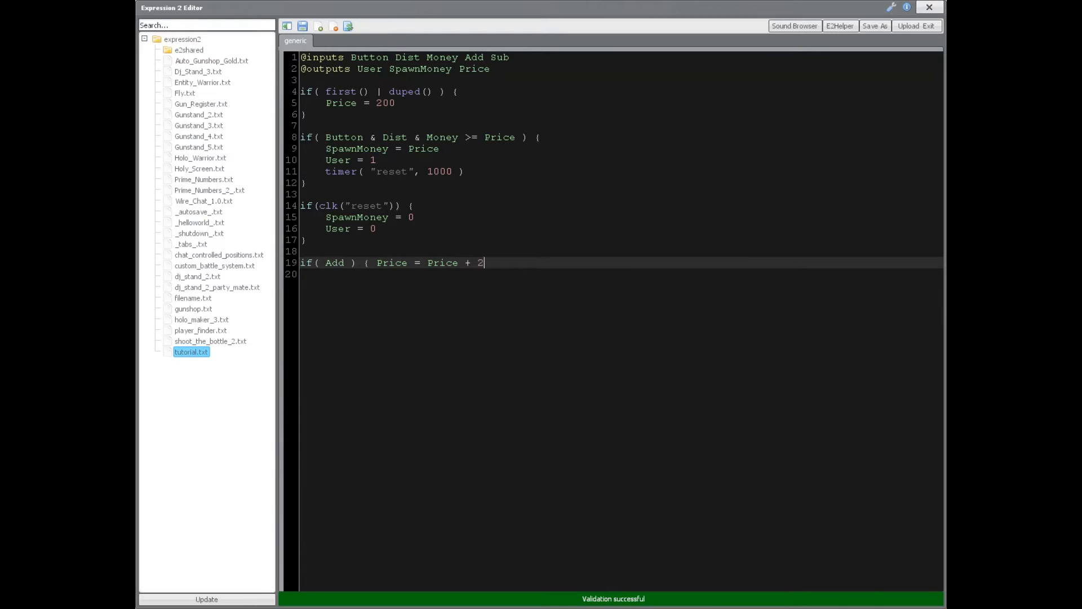
{"action": "type", "text": "5"}
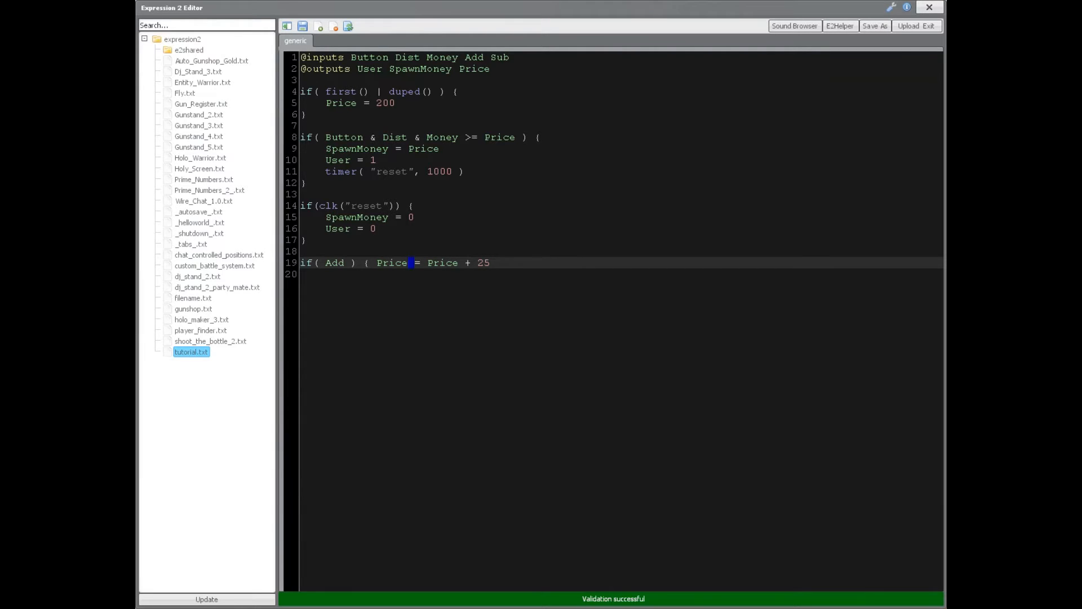
{"action": "type", "text": "++"}
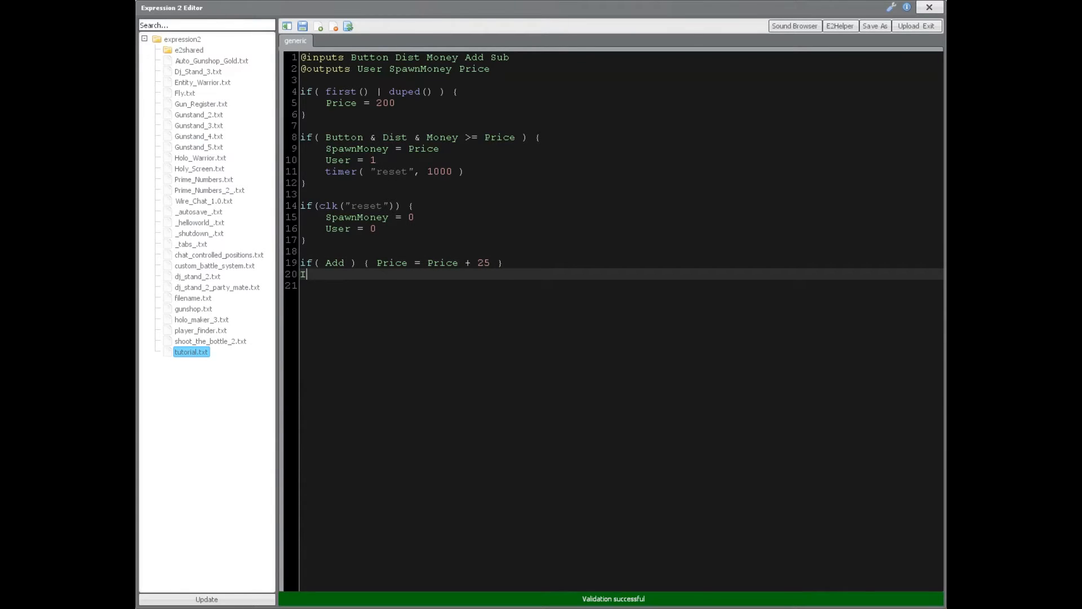
Step: Write elseif( Sub ) { Price = Price - 25 } to lower the price
{"action": "type", "text": "elseif"}
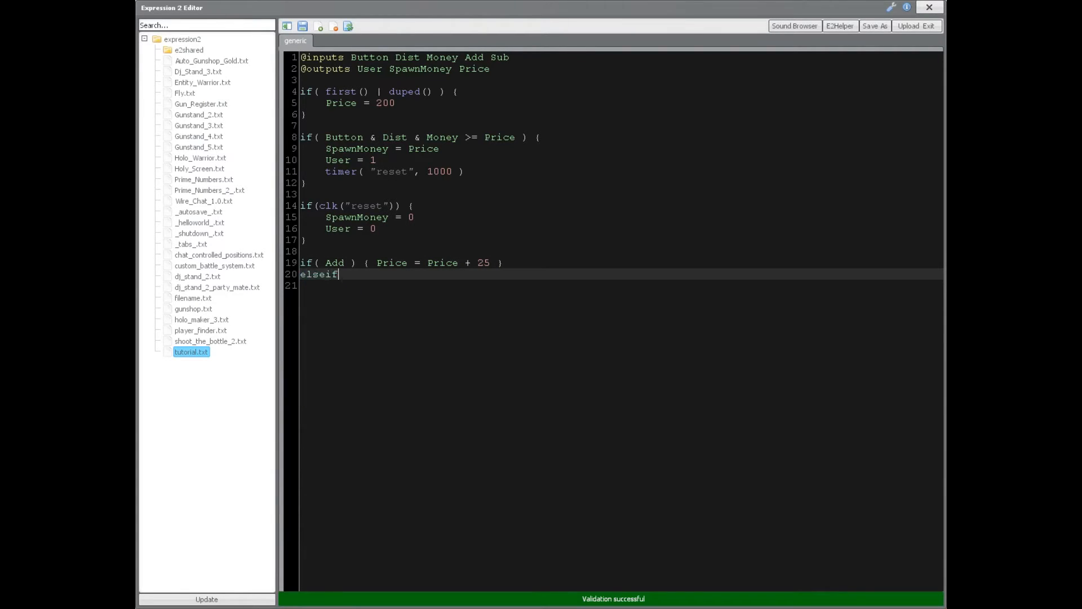
{"action": "type", "text": "( Sub )"}
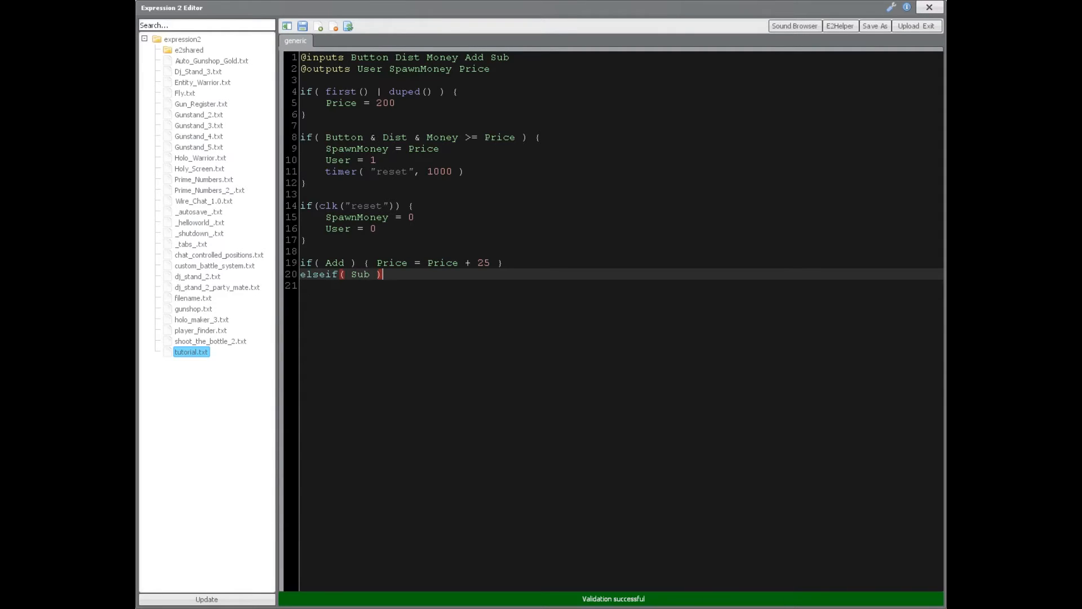
{"action": "type", "text": "{ Price = Price"}
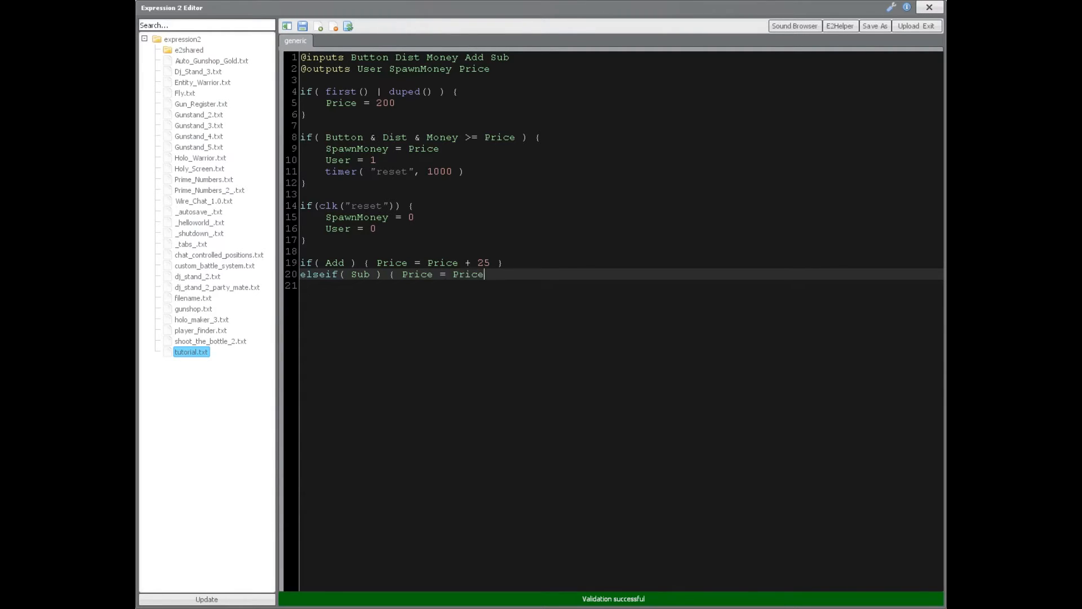
{"action": "type", "text": "- 25 }"}
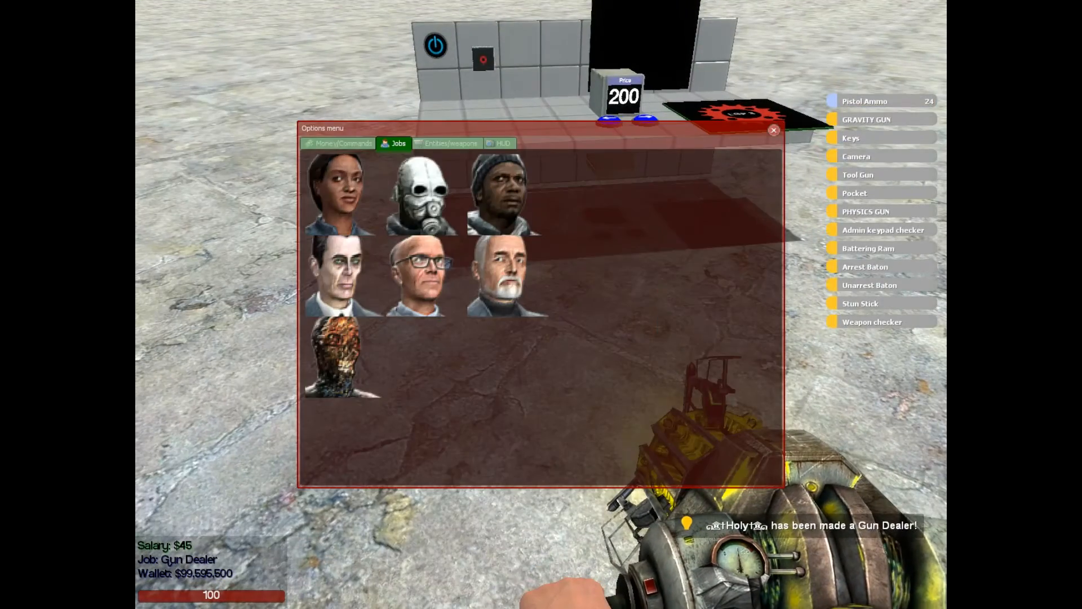
Step: Show the Entities/weapons page listing the gun shop's ammo, weapons and shipments
{"action": "left_click", "coordinate": [446, 144]}
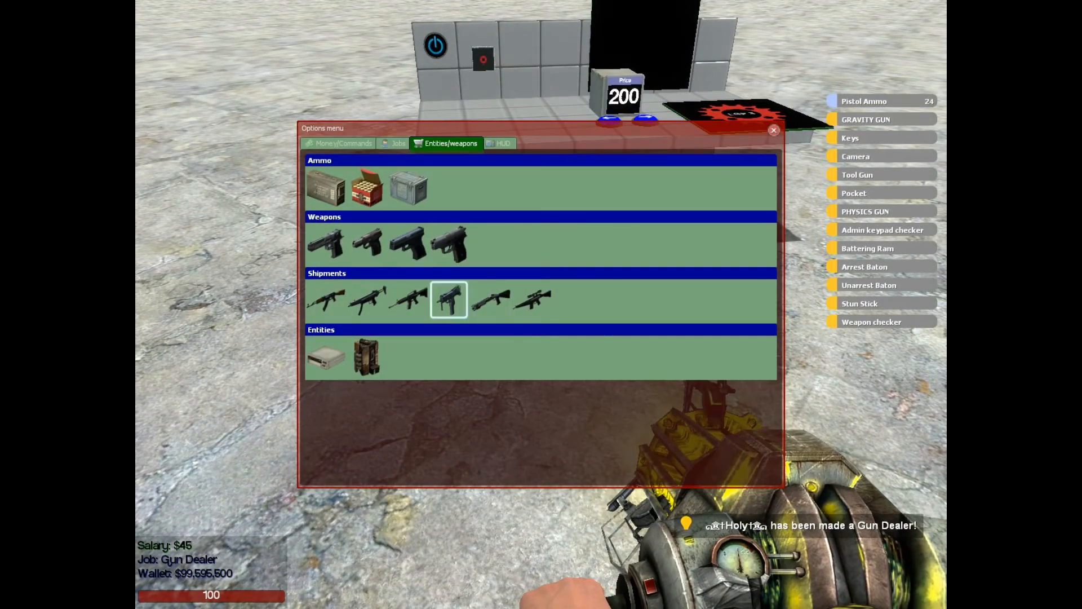